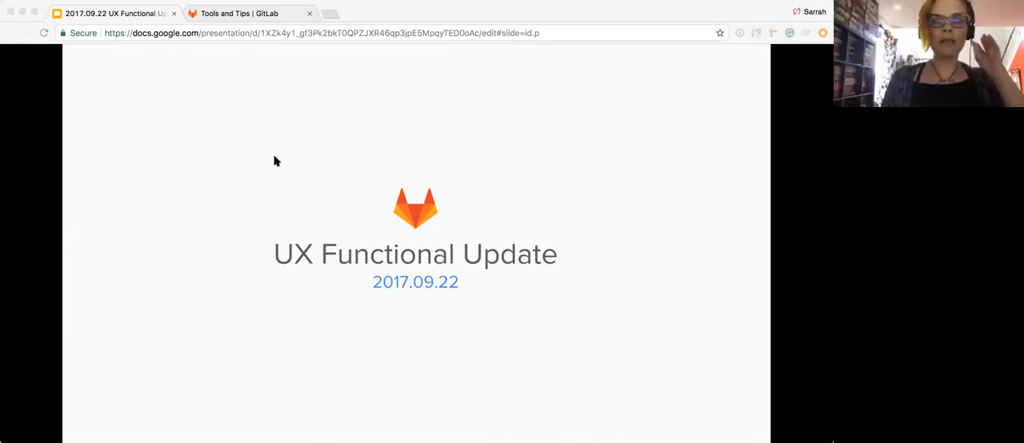
{"action": "mouse_move", "coordinate": [327, 230]}
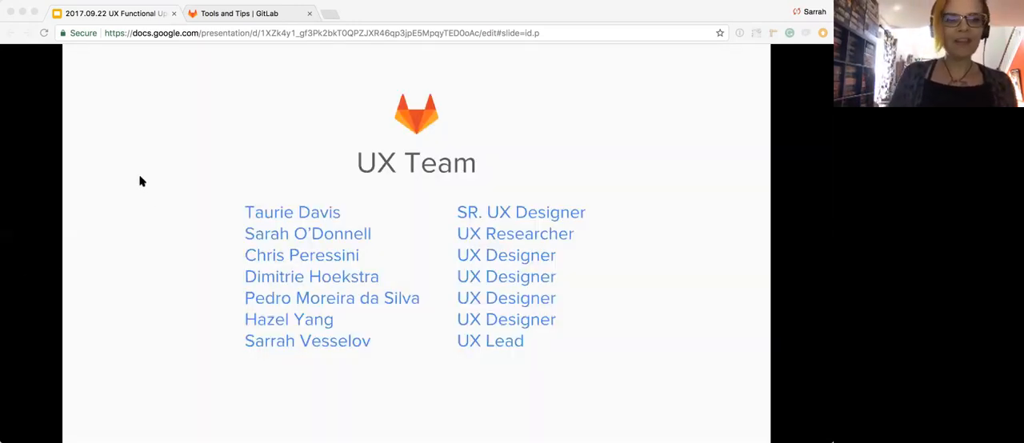
{"action": "mouse_move", "coordinate": [151, 344]}
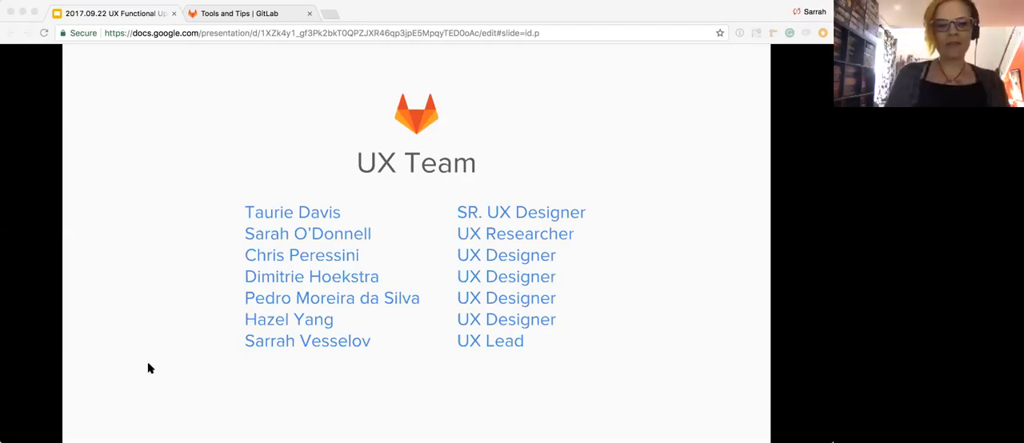
{"action": "mouse_move", "coordinate": [160, 192]}
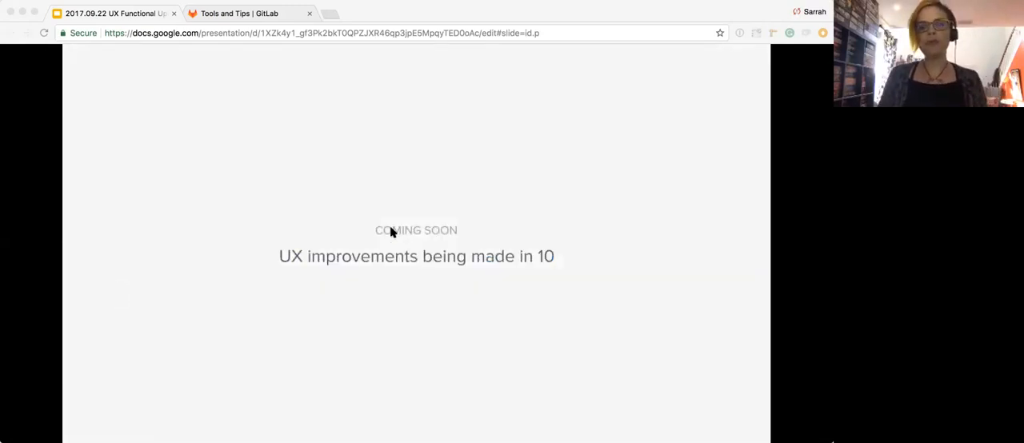
{"action": "mouse_move", "coordinate": [171, 281]}
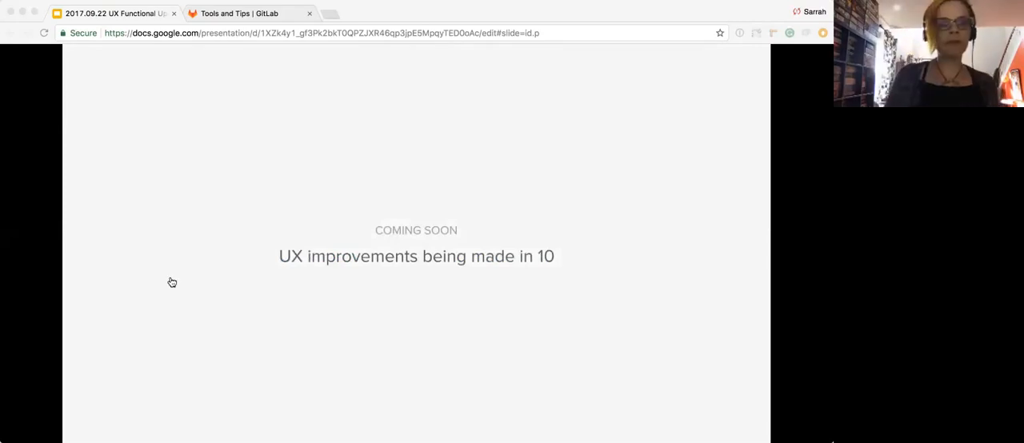
- Advance past the Coming Soon section to the 'Uniquely GitLab icons' slide (ce#32894)
{"action": "key", "text": "Right"}
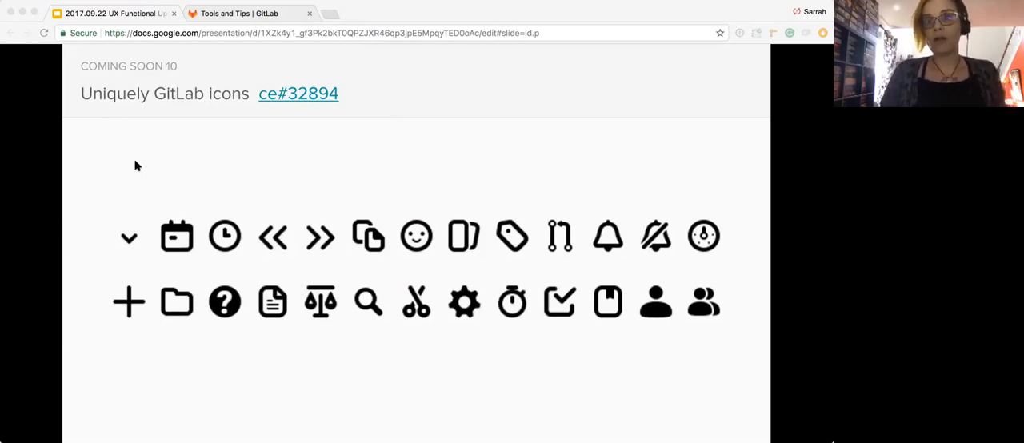
{"action": "mouse_move", "coordinate": [119, 278]}
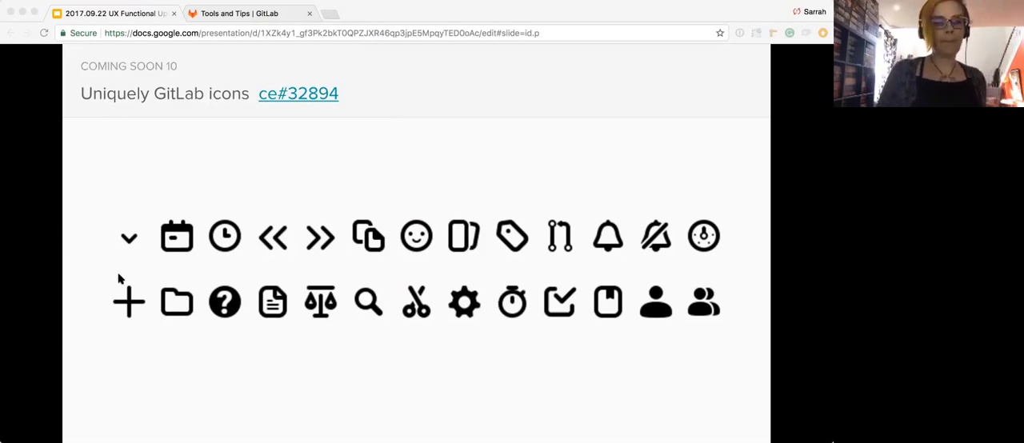
- Advance to the 'Expand contextual sidebar on smaller screens' slide (ce#36750)
{"action": "key", "text": "Right"}
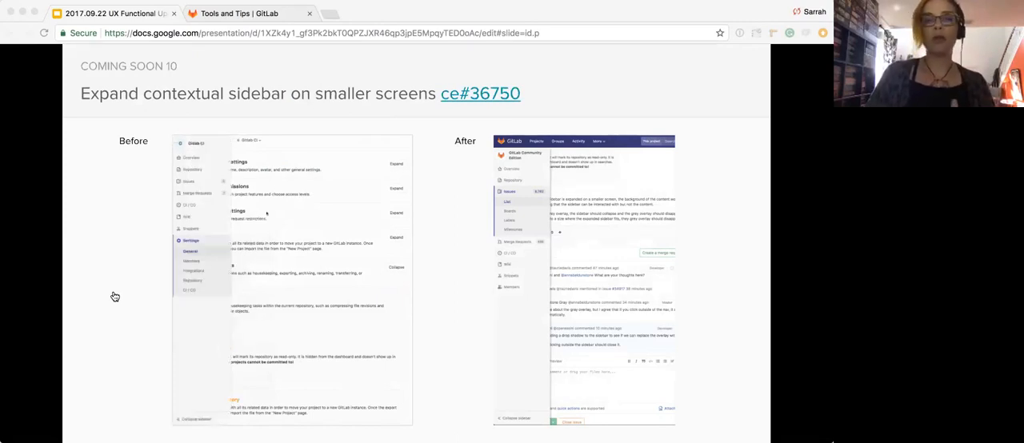
{"action": "mouse_move", "coordinate": [86, 307]}
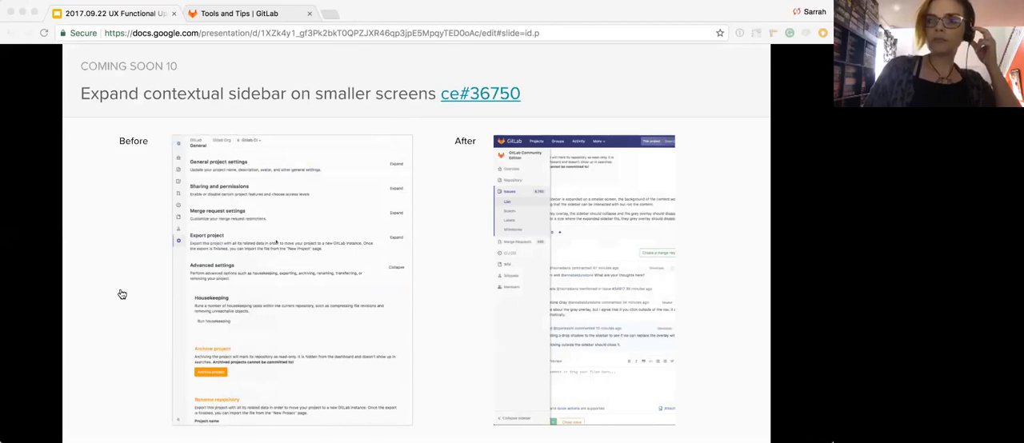
{"action": "key", "text": "Right"}
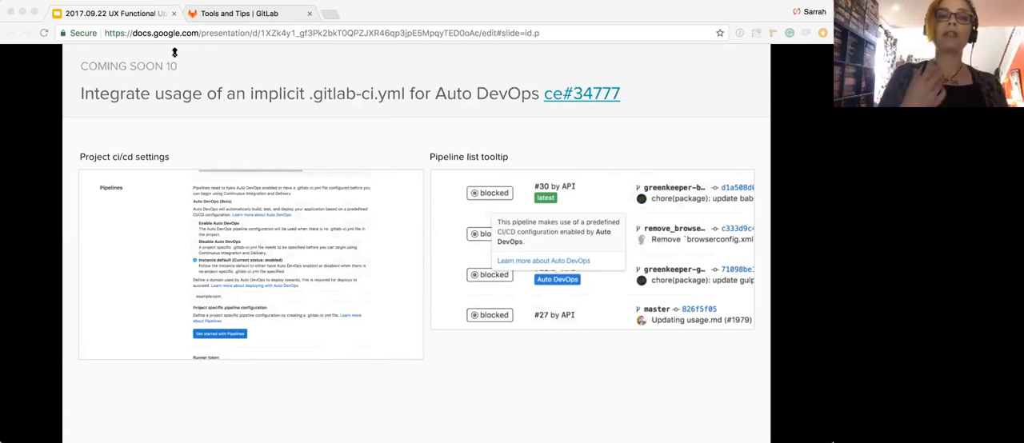
{"action": "mouse_move", "coordinate": [119, 192]}
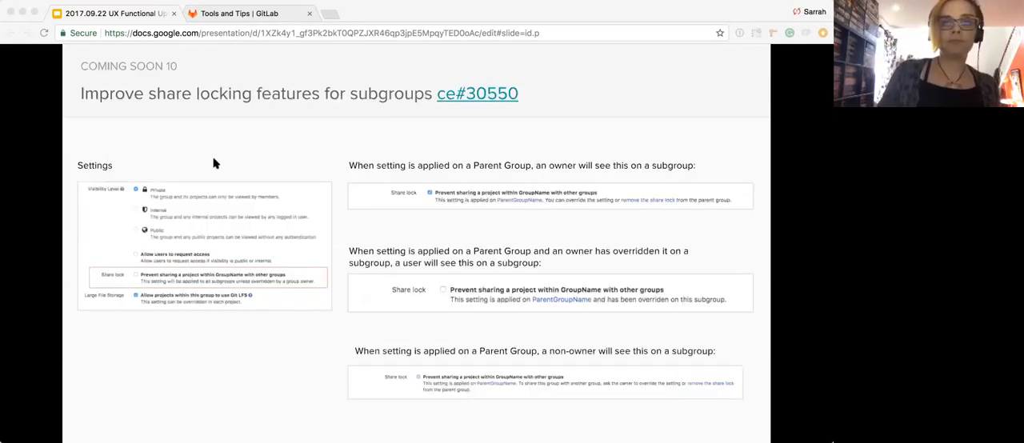
{"action": "mouse_move", "coordinate": [216, 179]}
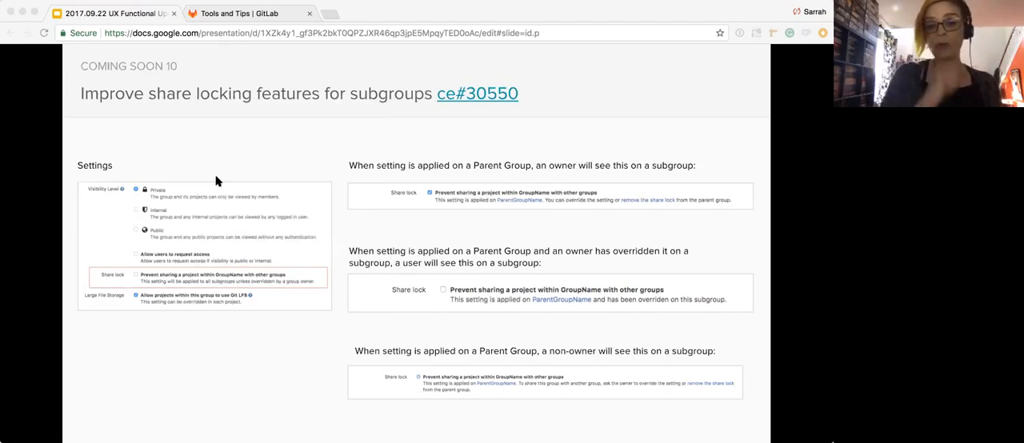
{"action": "mouse_move", "coordinate": [209, 287]}
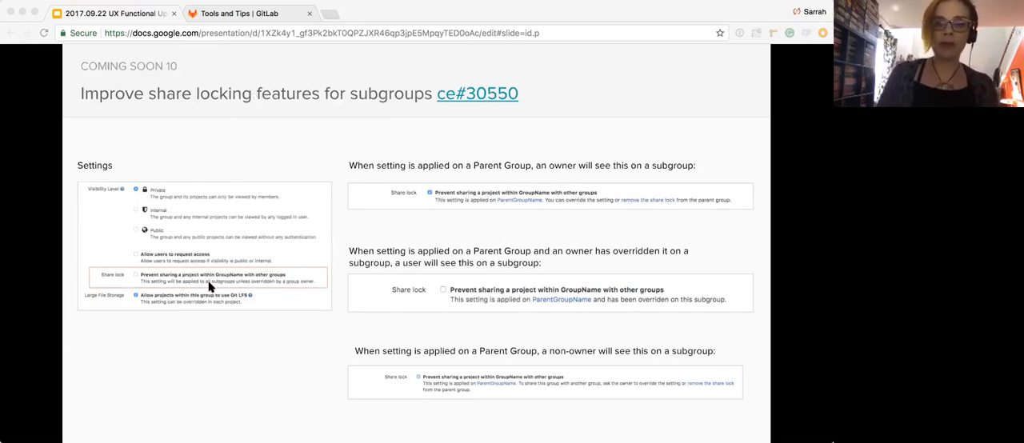
{"action": "mouse_move", "coordinate": [212, 93]}
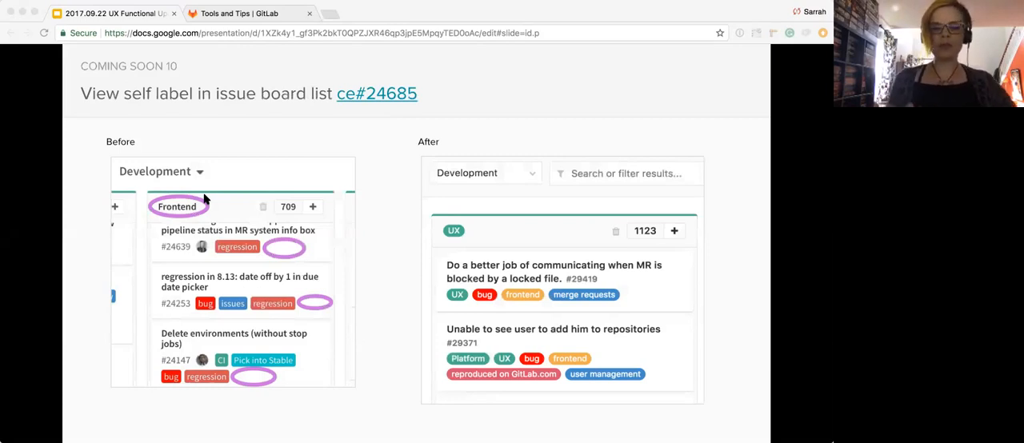
{"action": "mouse_move", "coordinate": [195, 86]}
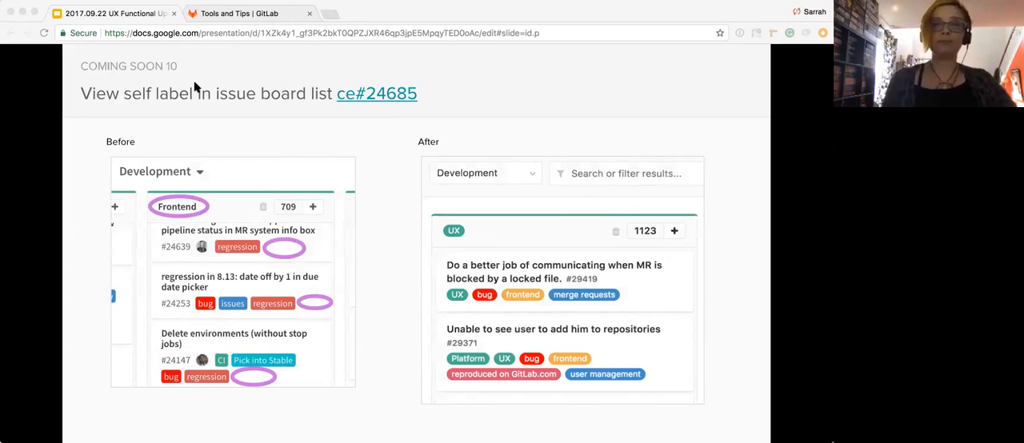
{"action": "key", "text": "right"}
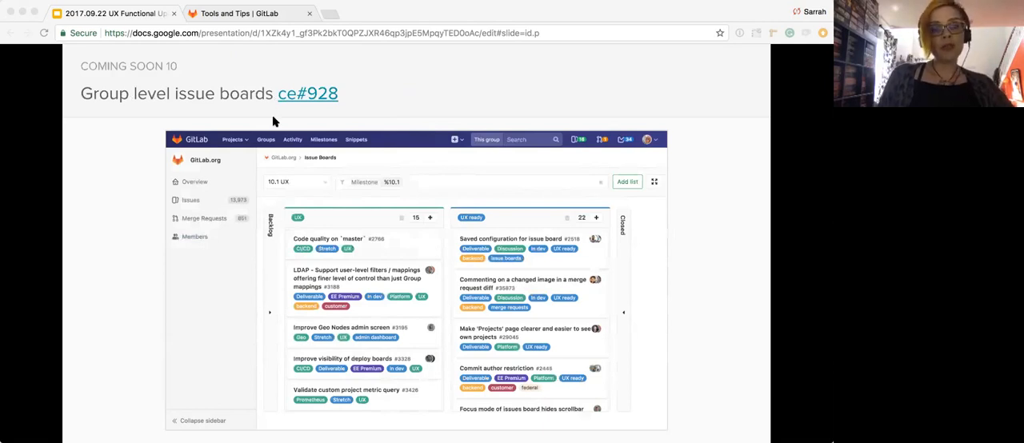
{"action": "mouse_move", "coordinate": [268, 80]}
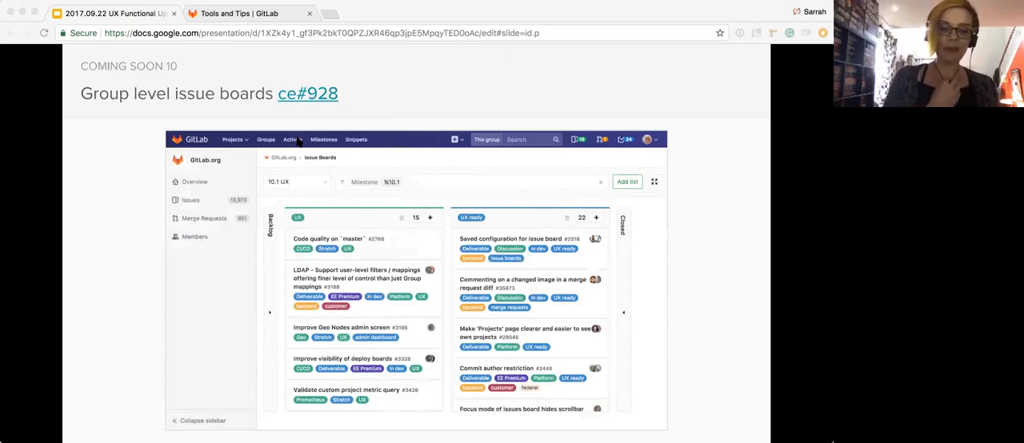
{"action": "mouse_move", "coordinate": [269, 208]}
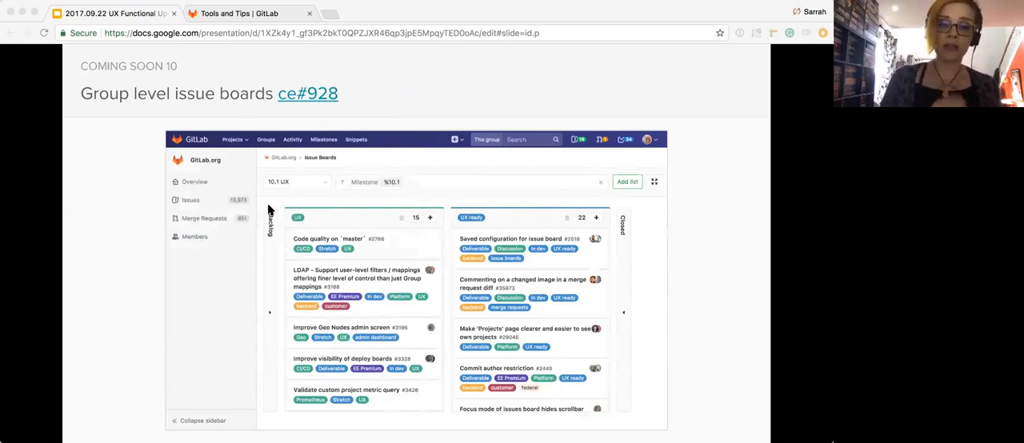
{"action": "mouse_move", "coordinate": [265, 240]}
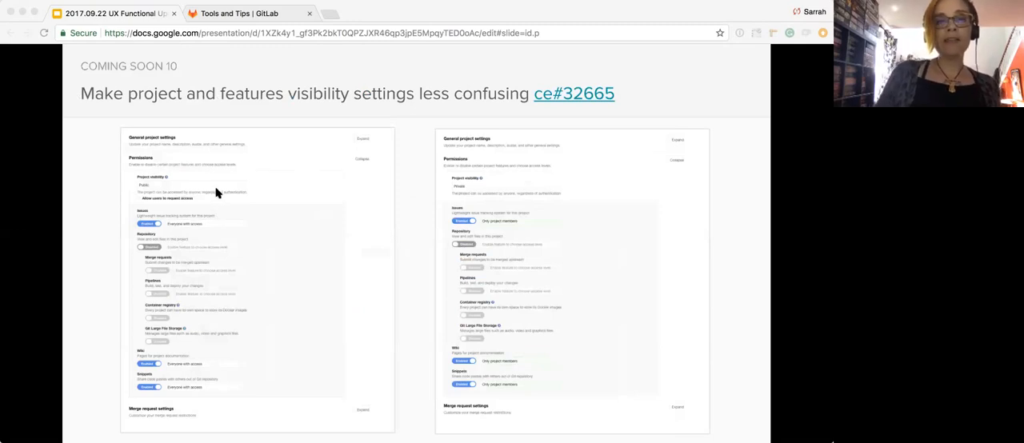
{"action": "mouse_move", "coordinate": [214, 173]}
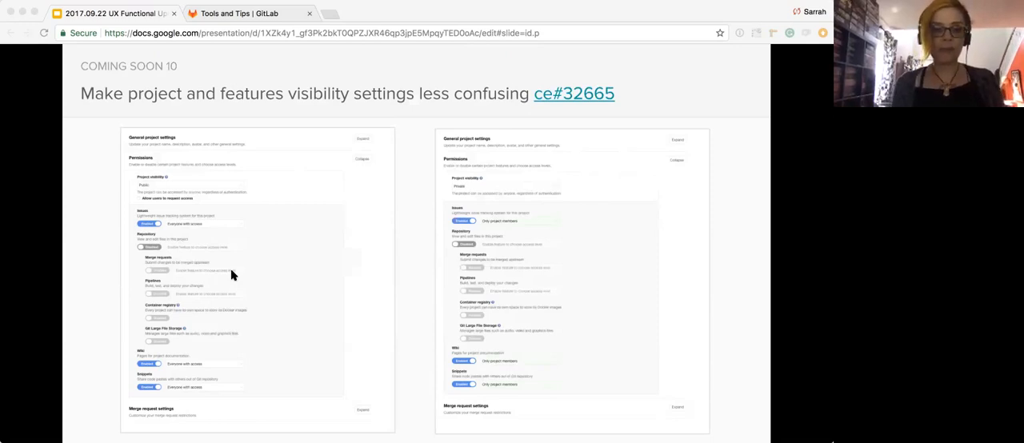
{"action": "mouse_move", "coordinate": [248, 346]}
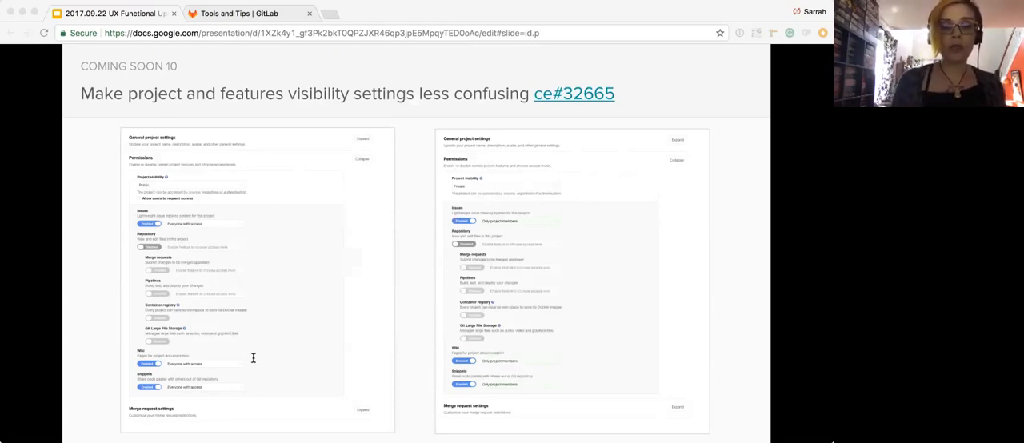
{"action": "mouse_move", "coordinate": [257, 384]}
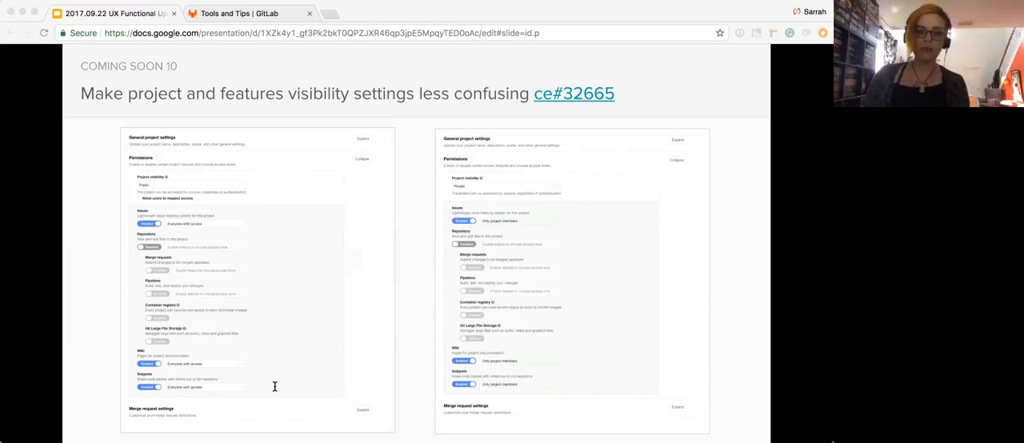
{"action": "mouse_move", "coordinate": [280, 426]}
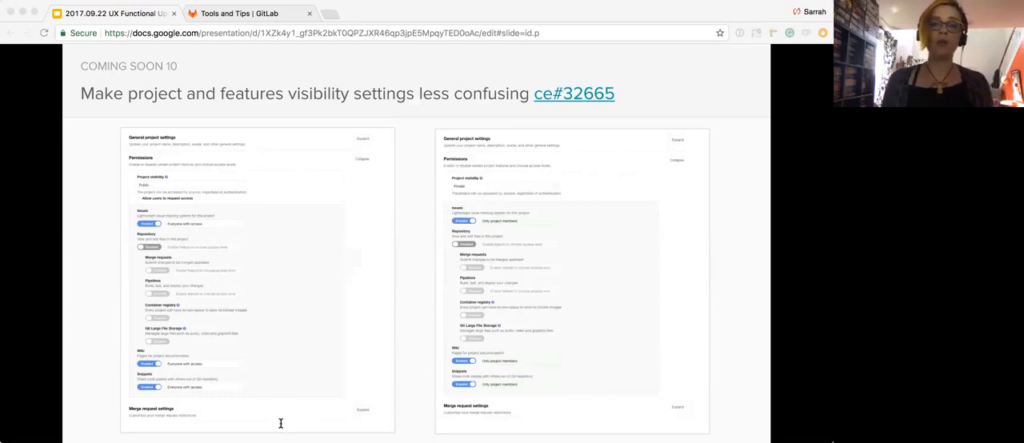
{"action": "mouse_move", "coordinate": [128, 310]}
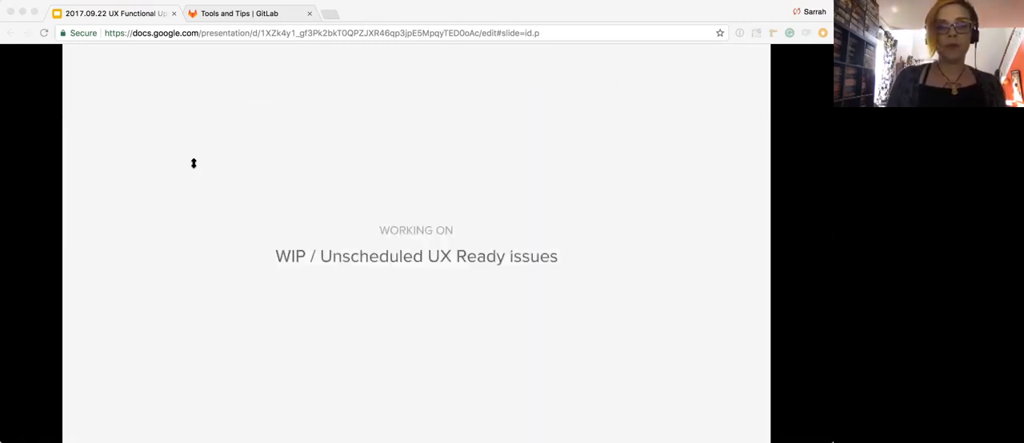
{"action": "mouse_move", "coordinate": [202, 301]}
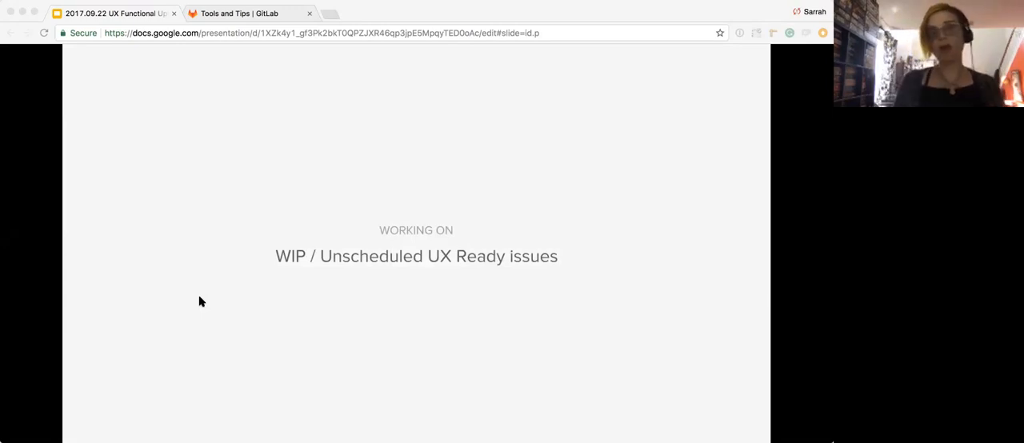
{"action": "mouse_move", "coordinate": [199, 230]}
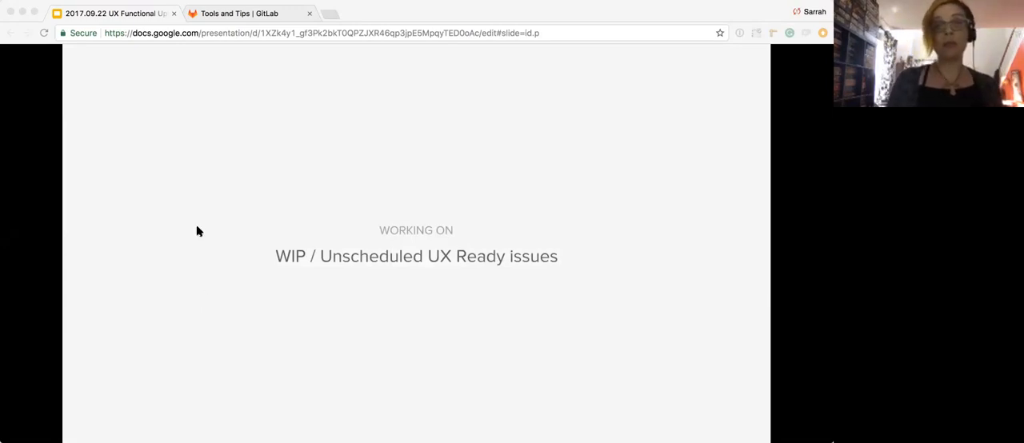
- Advance to the UX Ready issue counts slide totalling 120 open issues
{"action": "key", "text": "Right"}
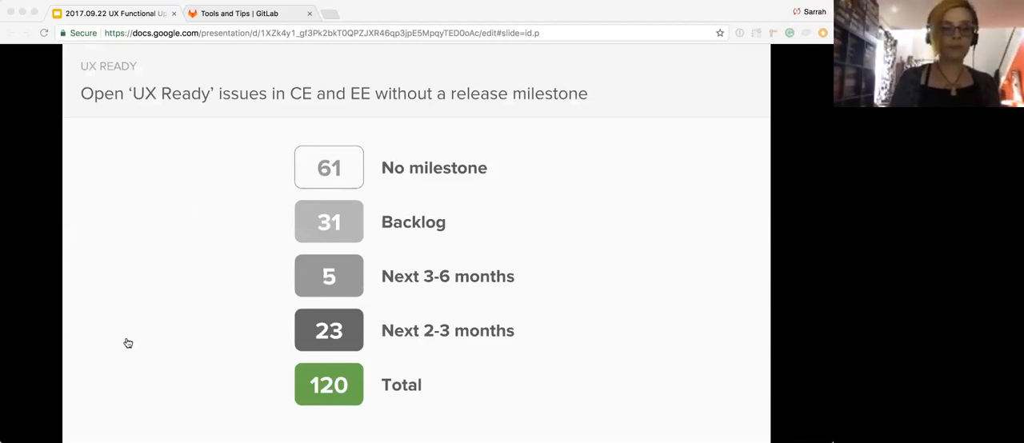
- Advance to the 'Empty state for Geo feature in admin panel' slide (ee#1363)
{"action": "key", "text": "right"}
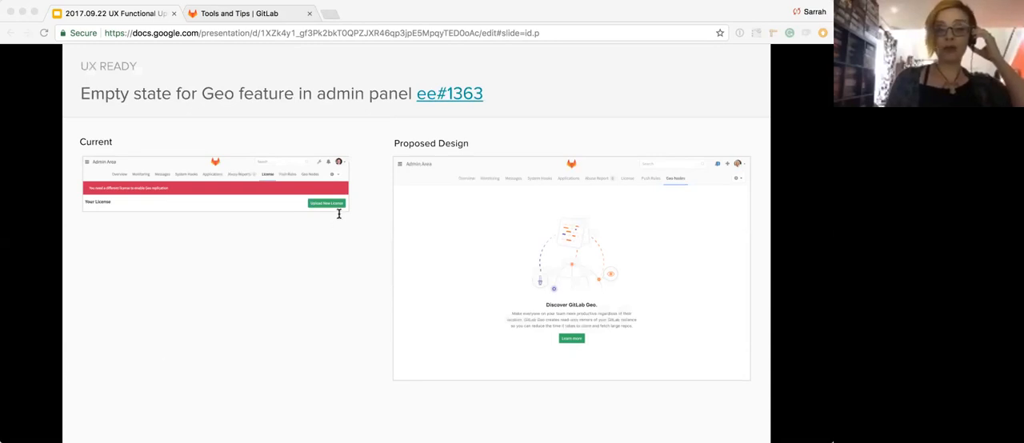
{"action": "mouse_move", "coordinate": [336, 303]}
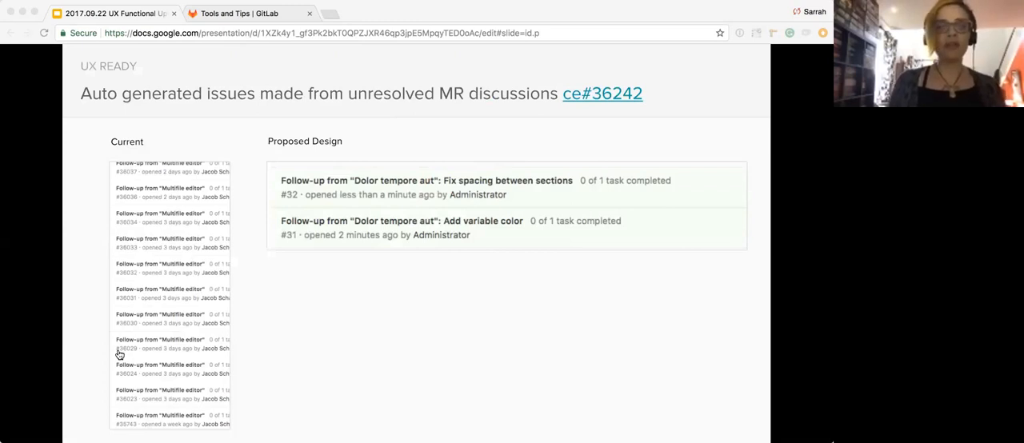
{"action": "mouse_move", "coordinate": [158, 210]}
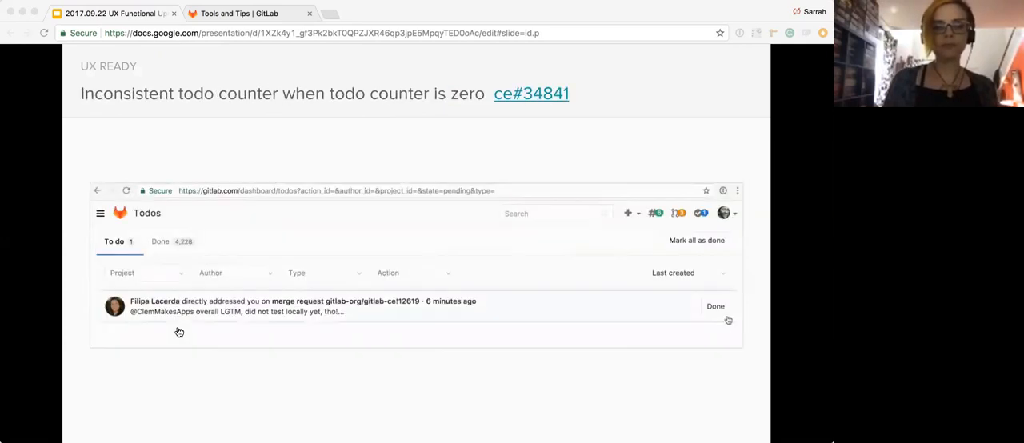
- Click through the todo counter slide to reach the 'Shout Outs!' UX Thanks slide
{"action": "left_click", "coordinate": [715, 306]}
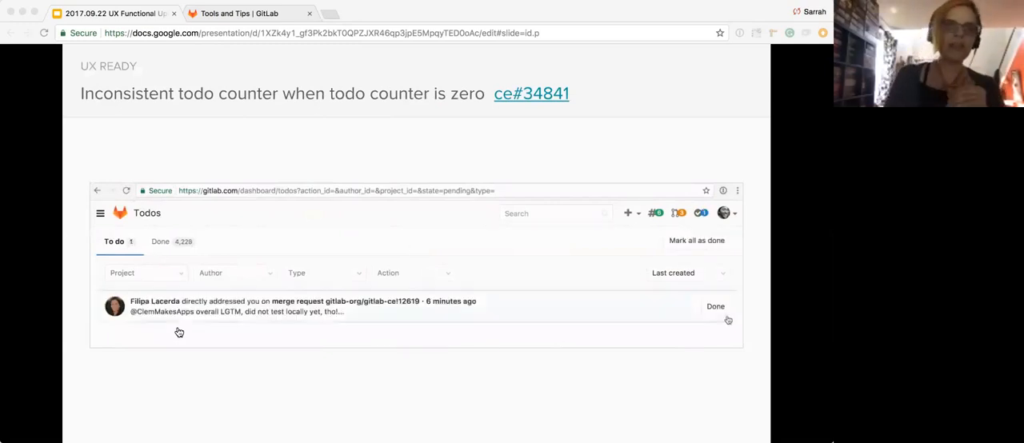
{"action": "left_click", "coordinate": [715, 307]}
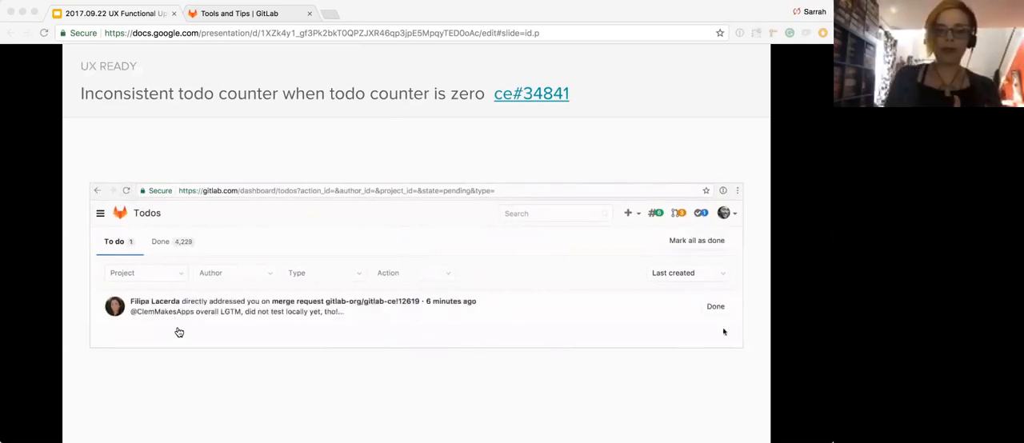
{"action": "left_click", "coordinate": [714, 308]}
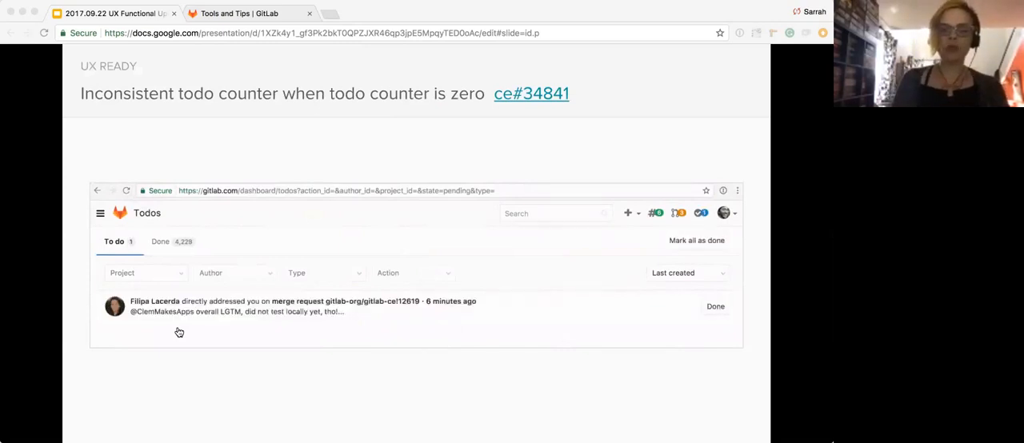
{"action": "left_click", "coordinate": [713, 308]}
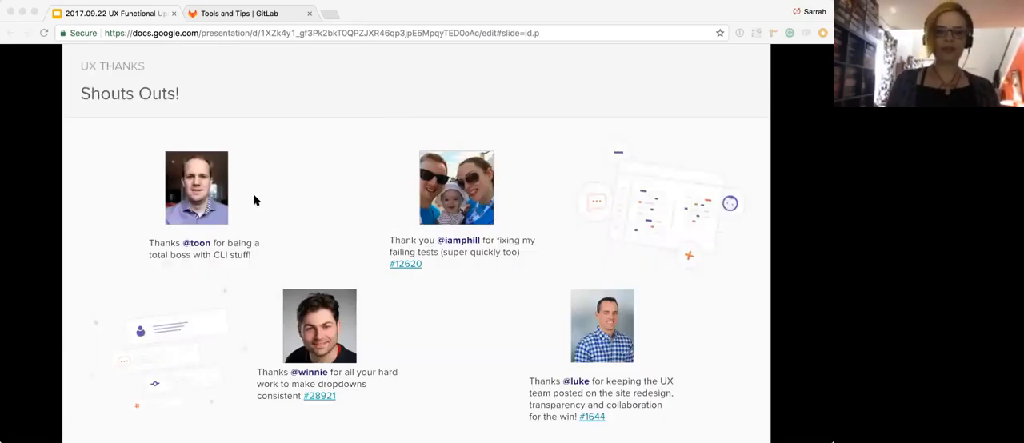
{"action": "mouse_move", "coordinate": [292, 403]}
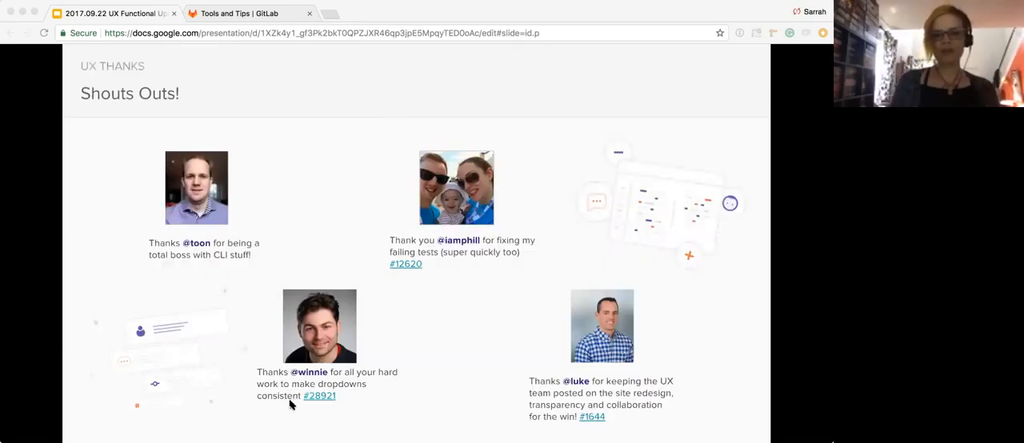